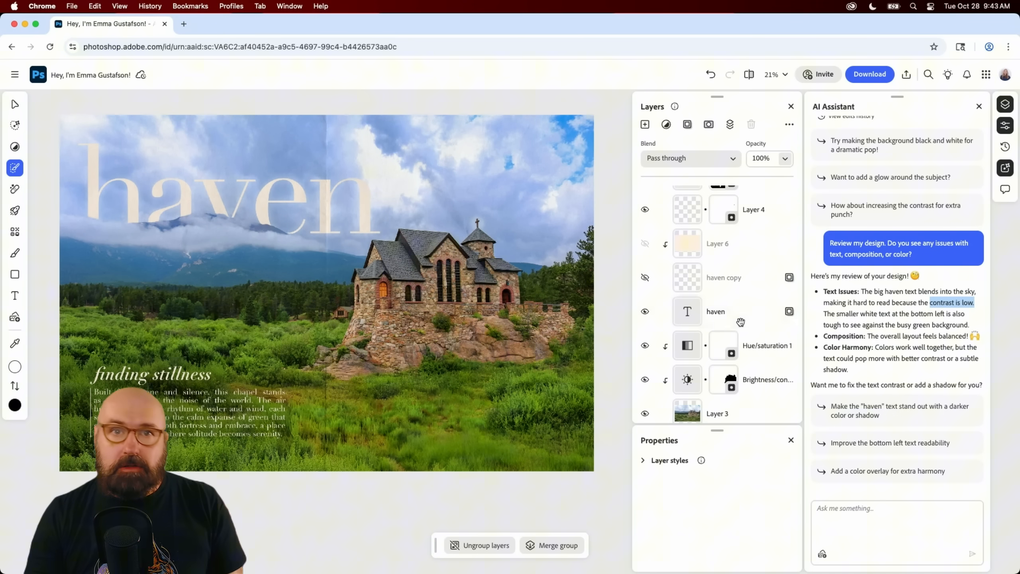
# Recolor the 'haven' headline text layer orange via its Fill color, and begin a rename prompt.
pyautogui.click(715, 311)
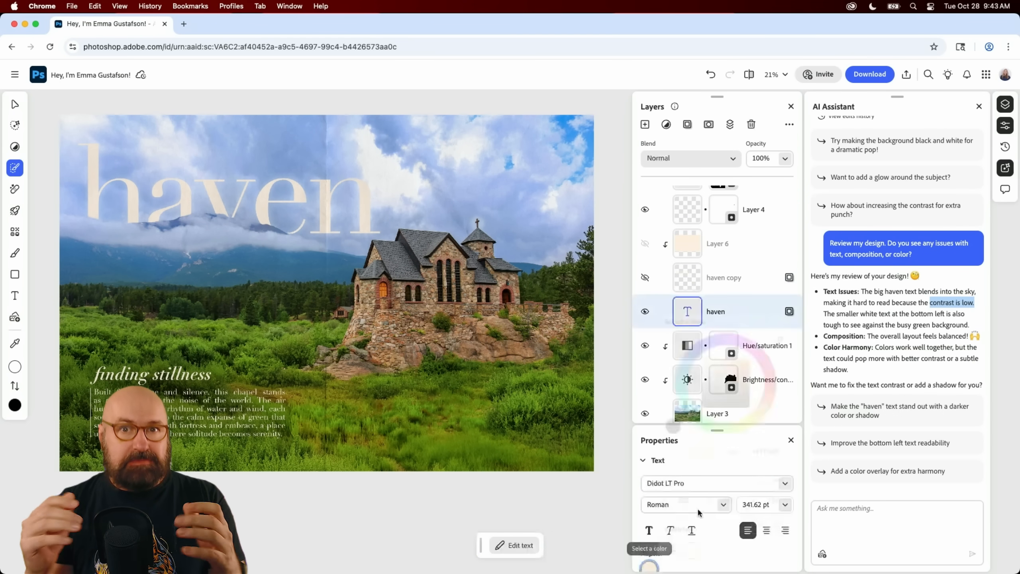
pyautogui.click(648, 565)
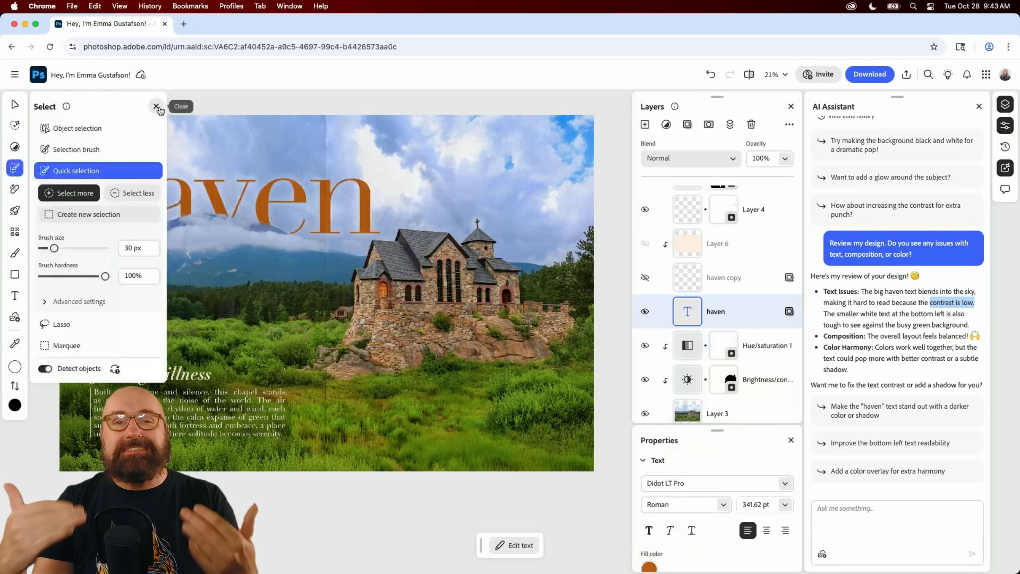
pyautogui.click(156, 106)
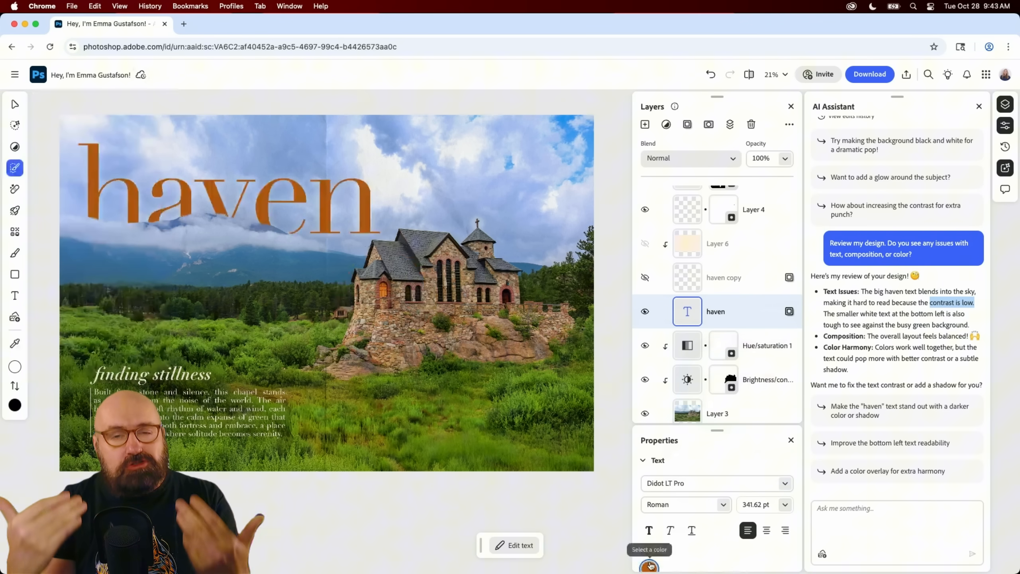
pyautogui.write('Renn')
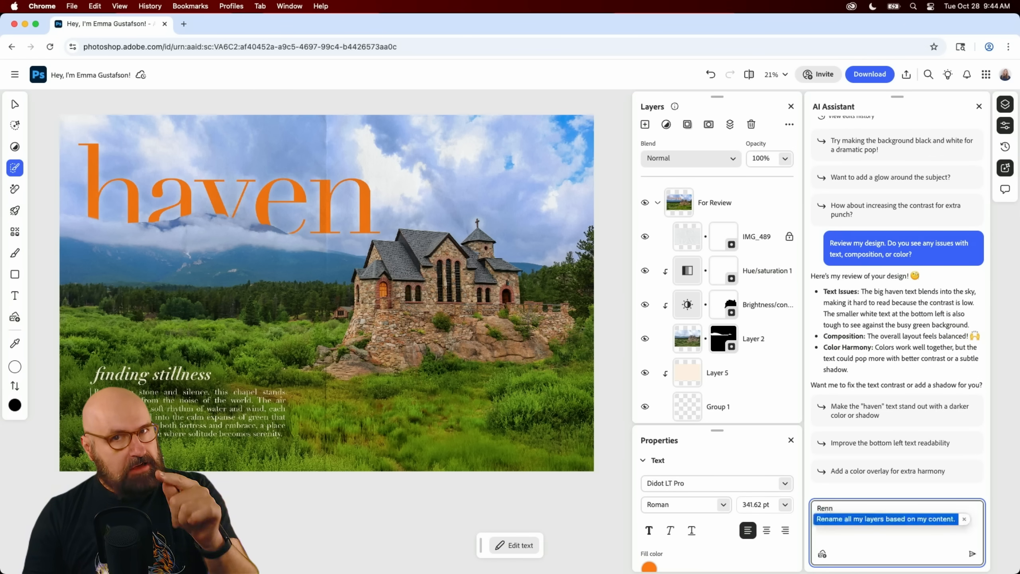
# Have the AI Assistant rename all layers by content, e.g. 'Beige Background Fill'.
pyautogui.click(972, 553)
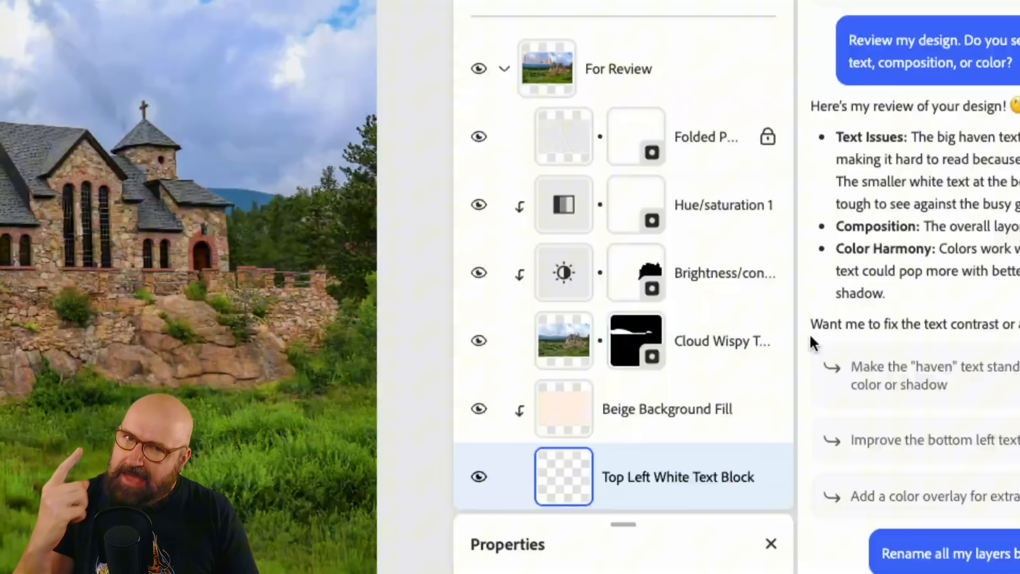
pyautogui.scroll(-3)
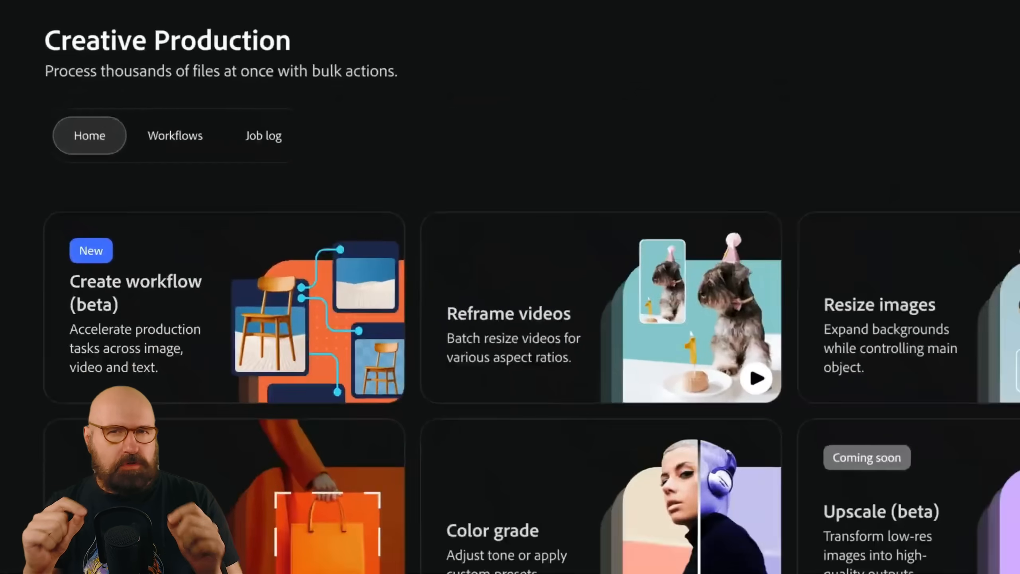
# Create a new workflow (beta) from the Creative Production Home tab.
pyautogui.click(135, 281)
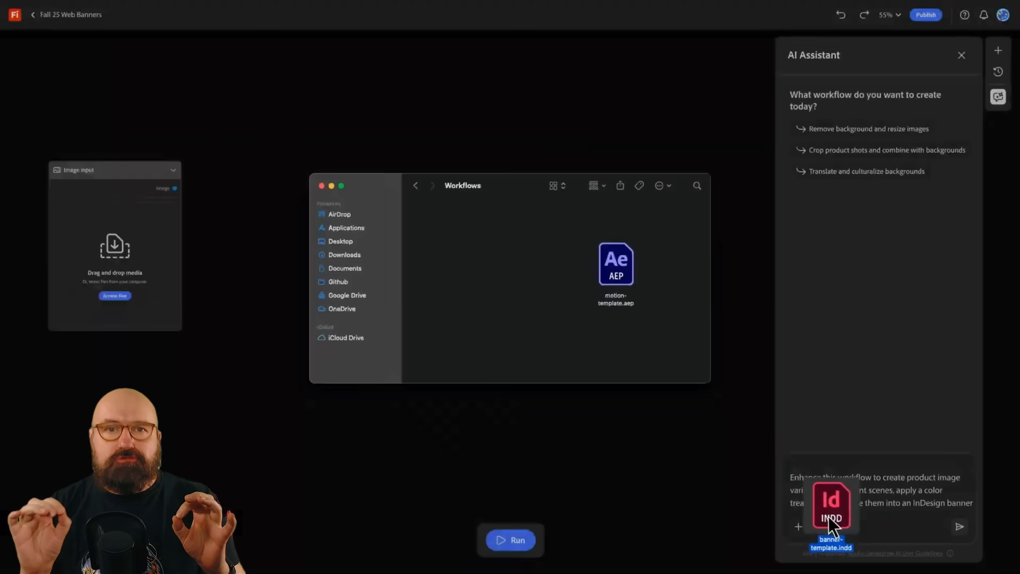
# Send the enhancement request with banner-template.indd attached to build the multi-node product-image workflow.
pyautogui.click(959, 527)
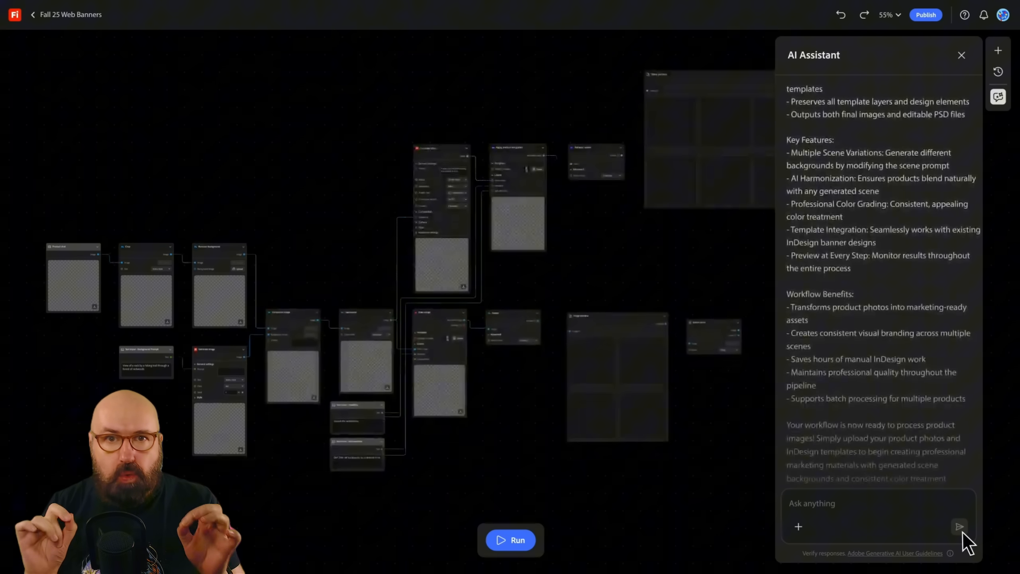
pyautogui.click(961, 54)
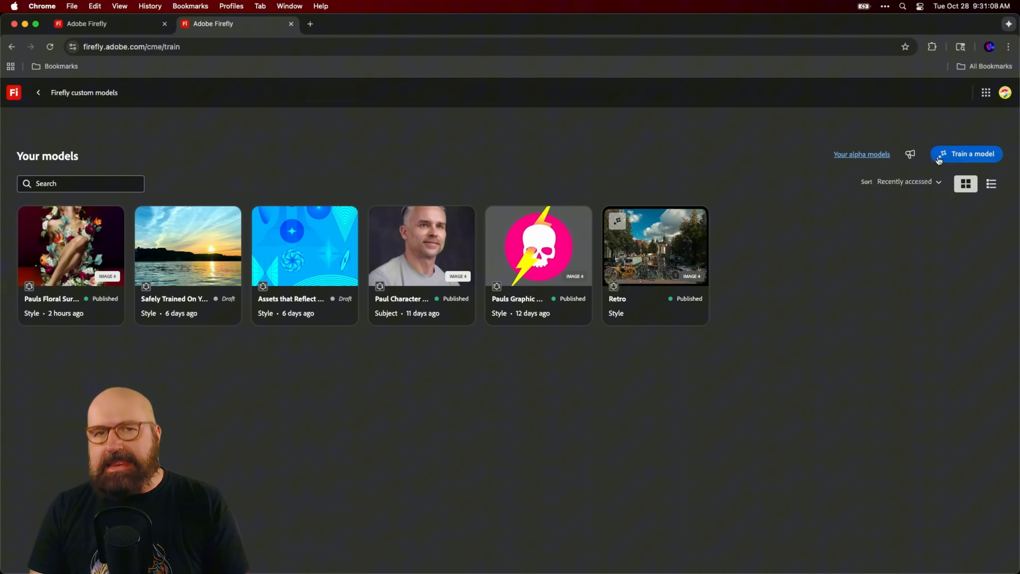
# Create the 'Pauls Nature Collage' custom model in Style mode with its maximalist flower artwork description.
pyautogui.click(968, 153)
pyautogui.write('Pauls Nature Collage')
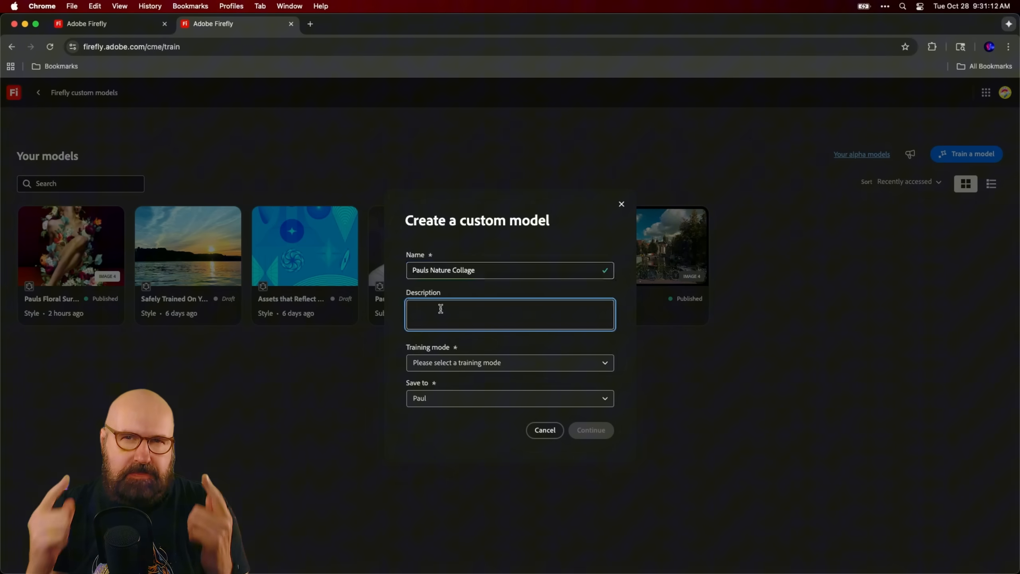
pyautogui.write("Paul's original artwork that explores maximalism through lush arrangements of flowers and the human form, with an explosion of vivid color.")
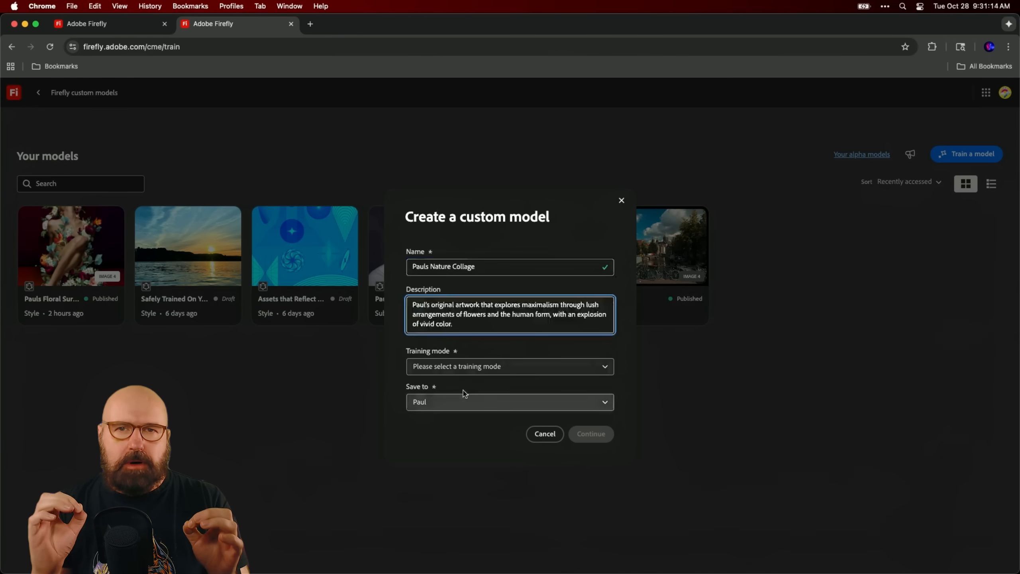
pyautogui.click(509, 365)
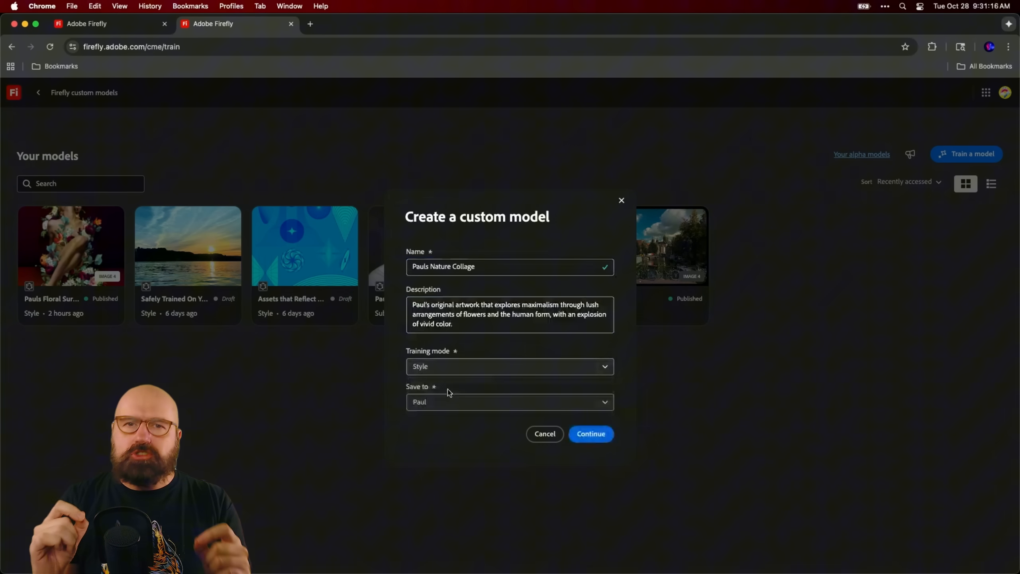
pyautogui.click(590, 434)
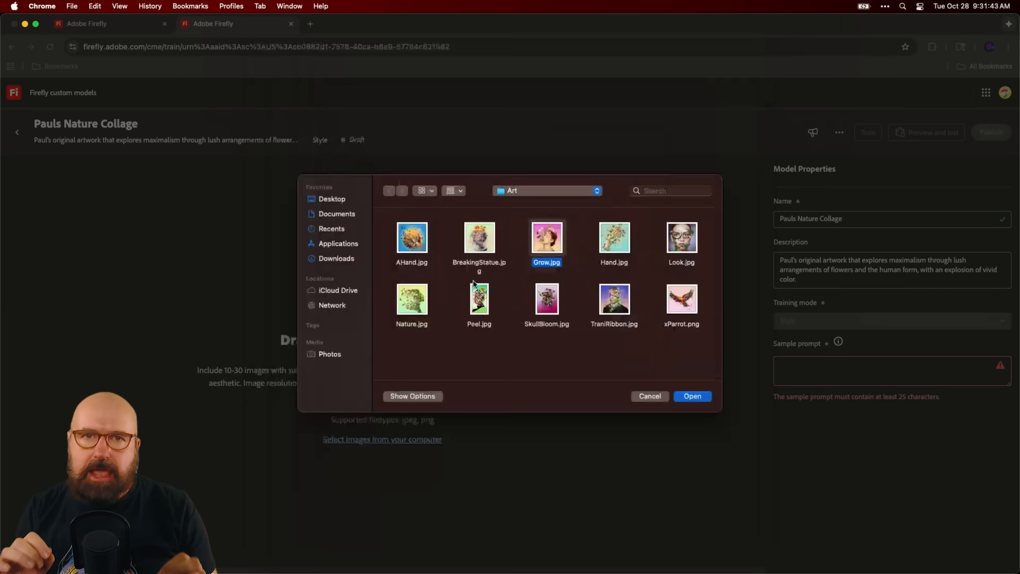
# Upload the ten Art-folder images as style references and start generating with the trained model.
pyautogui.click(692, 395)
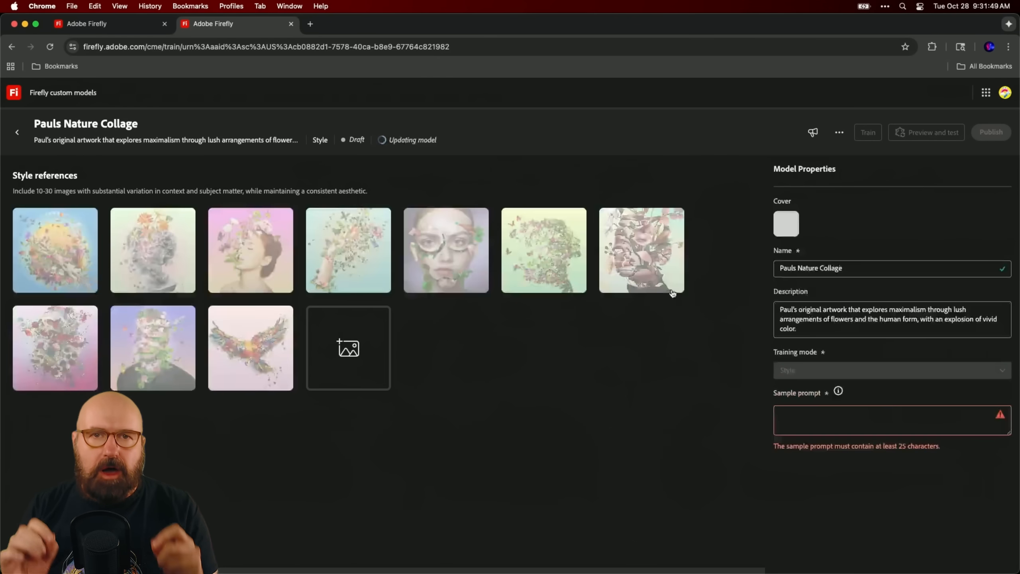
pyautogui.click(55, 249)
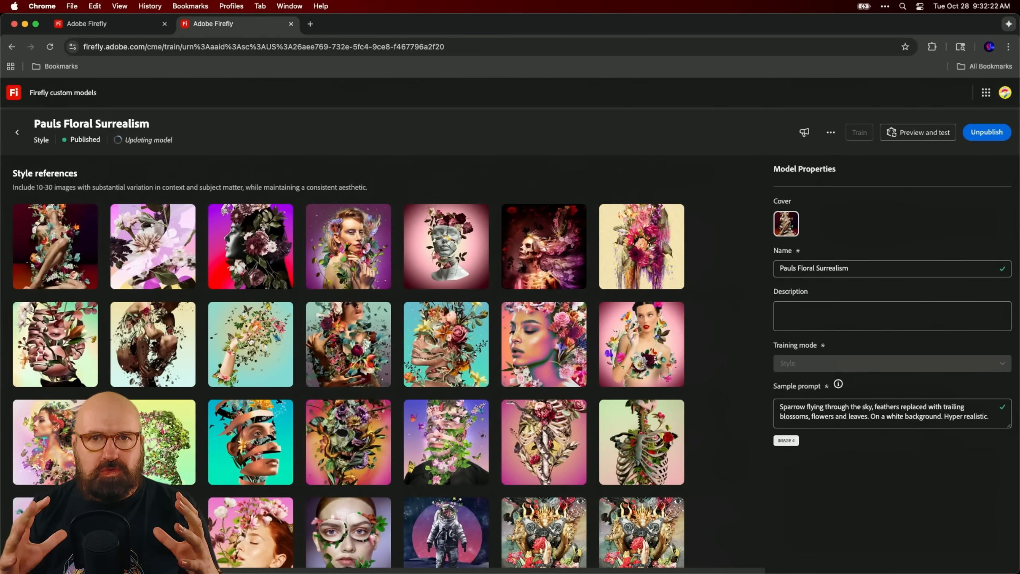
pyautogui.click(445, 343)
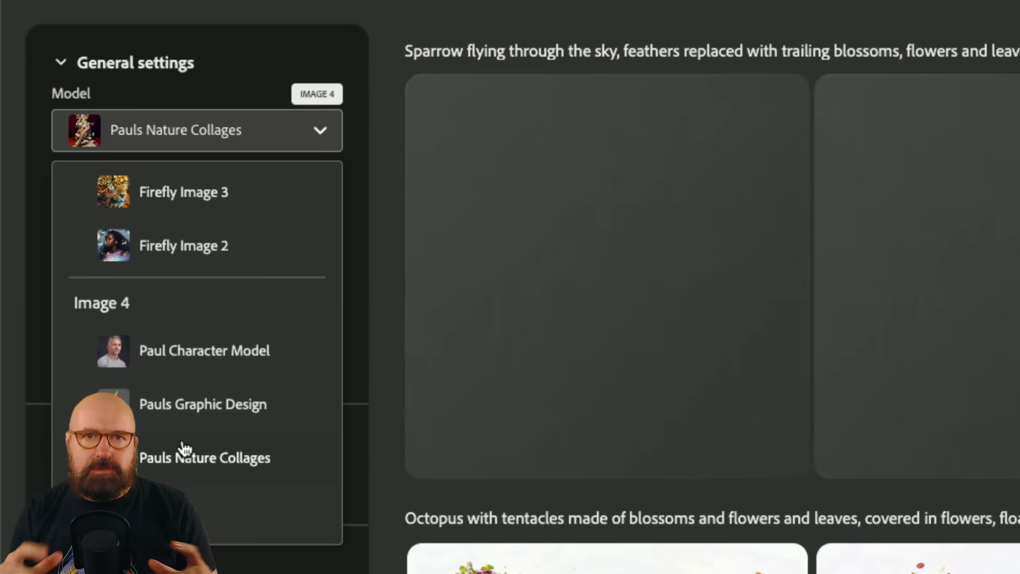
pyautogui.moveTo(153, 416)
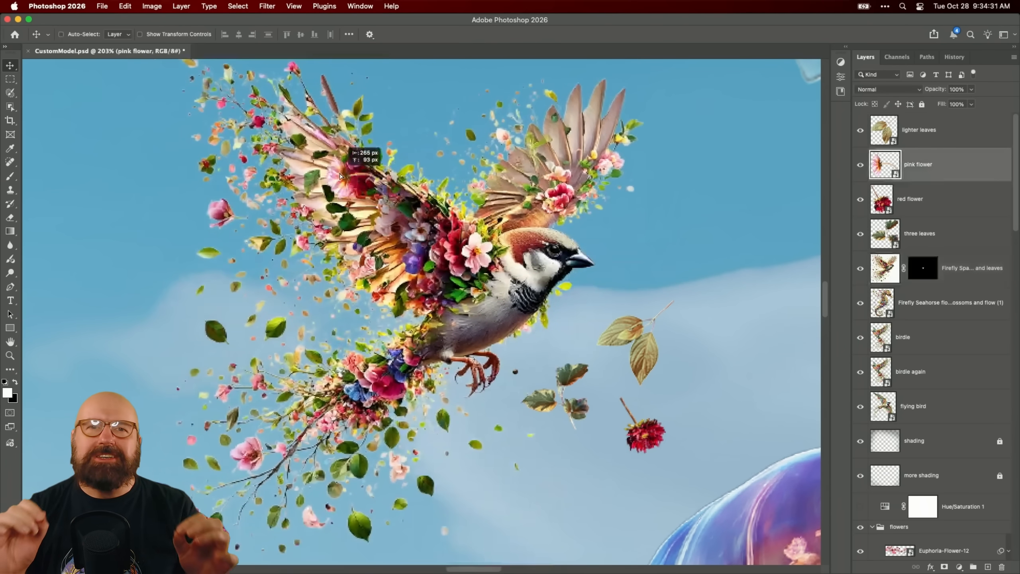
# Drag the pink flower layer to a new spot on the blossom sparrow composite.
pyautogui.click(919, 233)
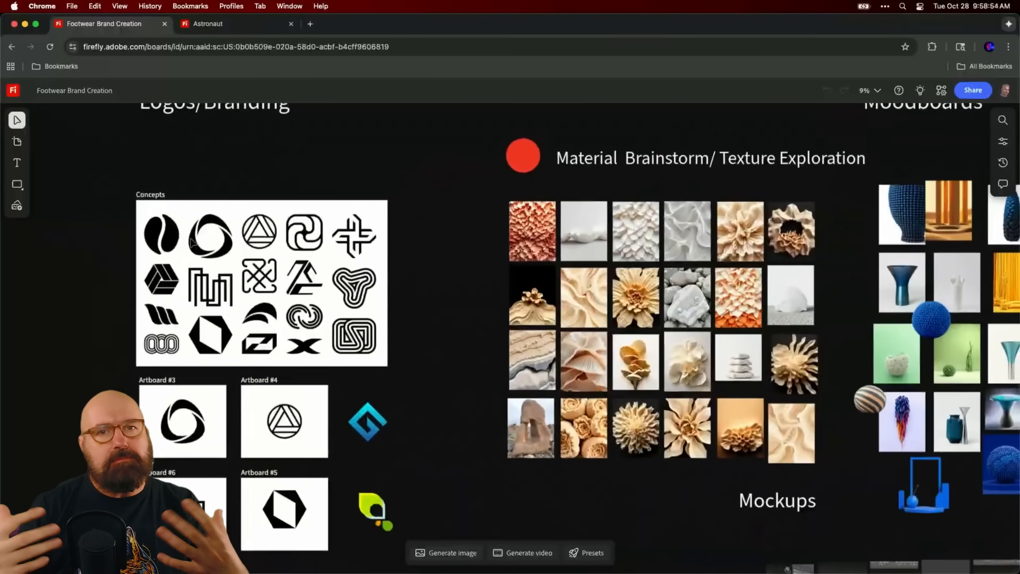
# Browse the Footwear board, switch to the Astronaut board and play its iridescent liquid video clip.
pyautogui.scroll(-3)
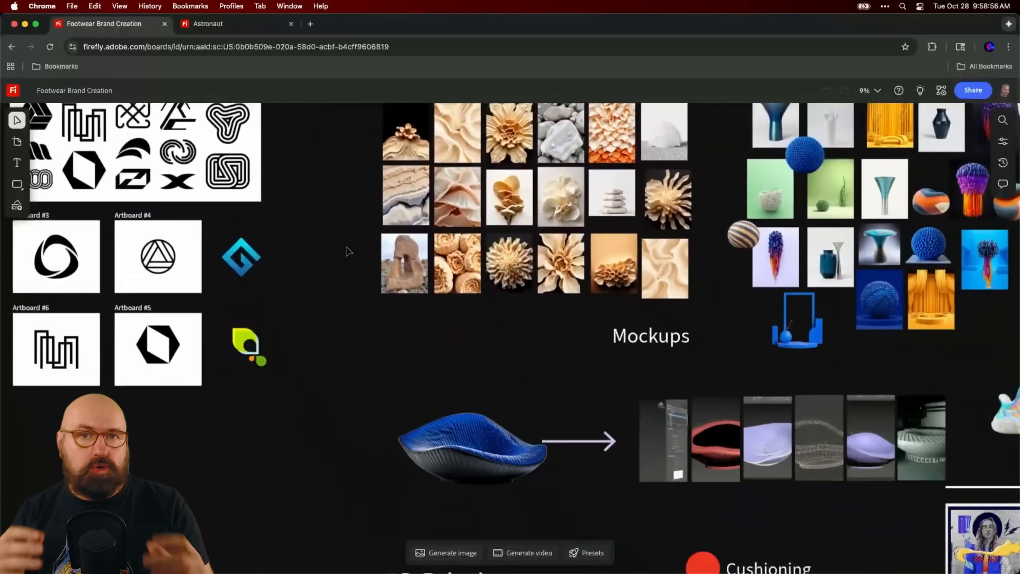
pyautogui.scroll(-3)
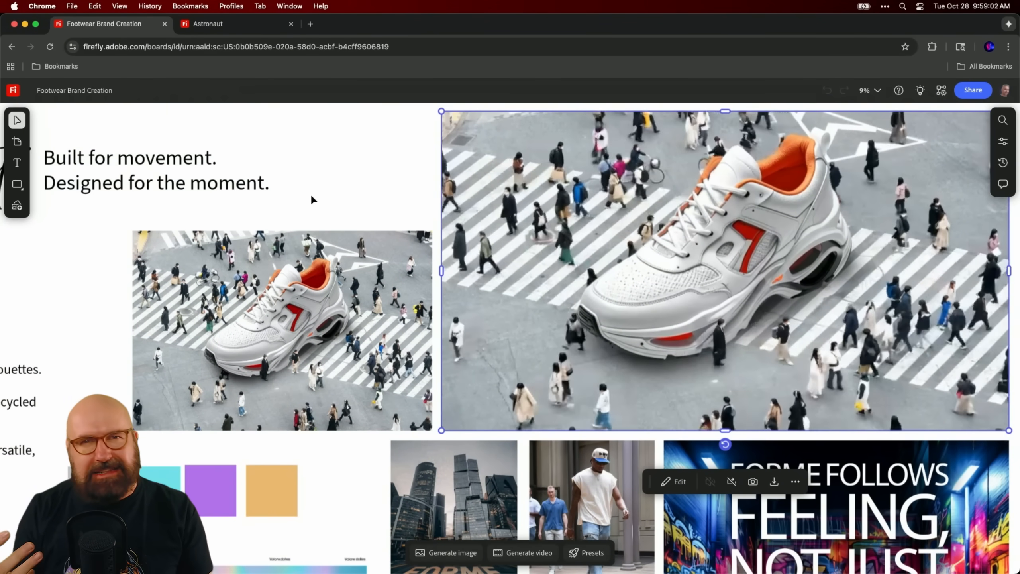
pyautogui.scroll(-3)
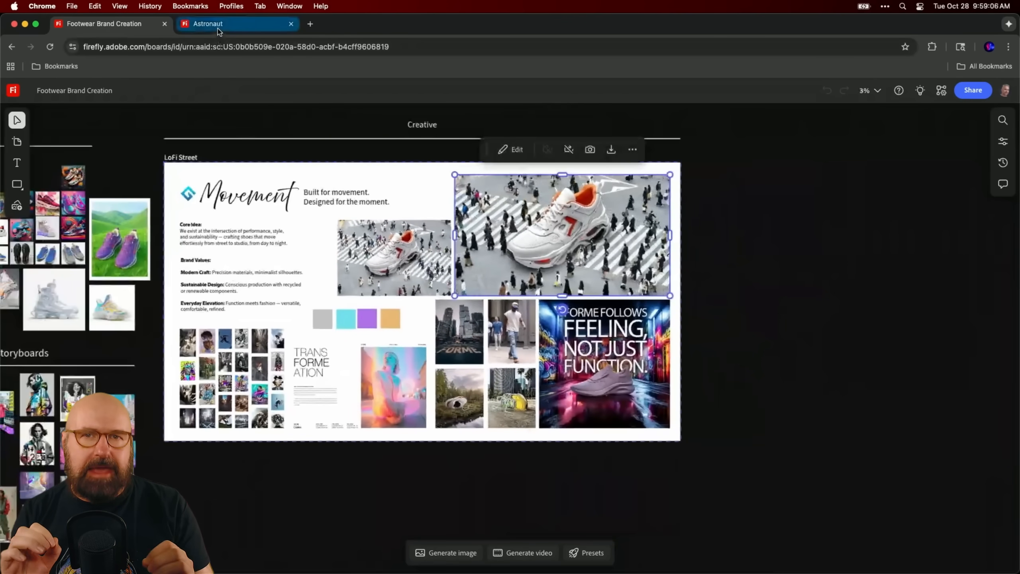
pyautogui.click(208, 24)
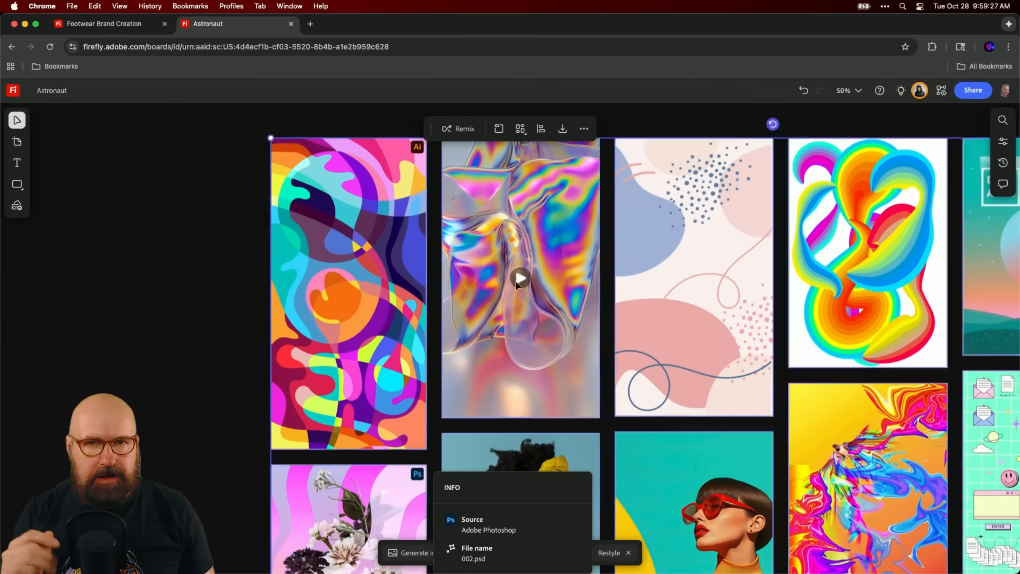
pyautogui.click(520, 278)
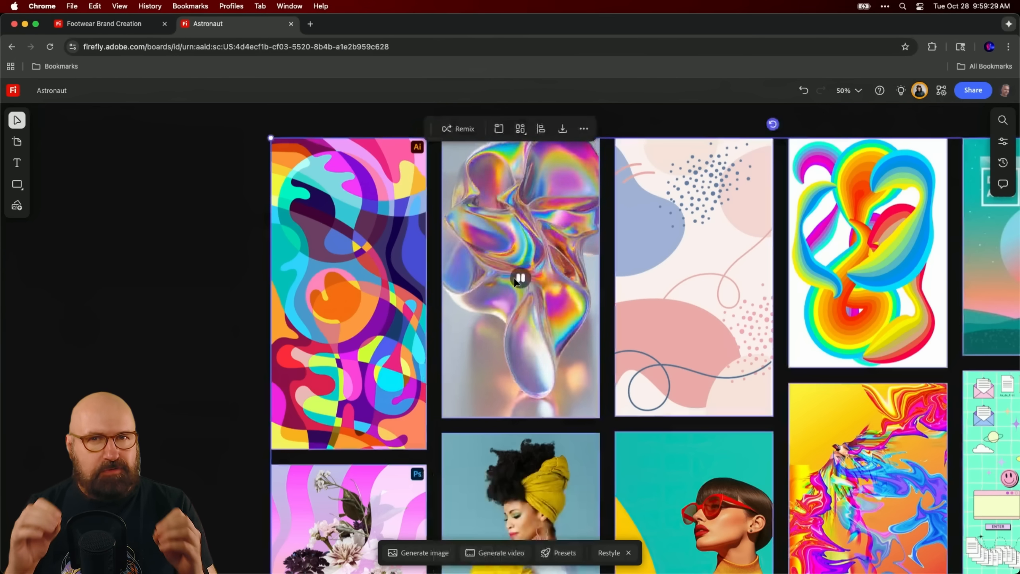
pyautogui.scroll(-3)
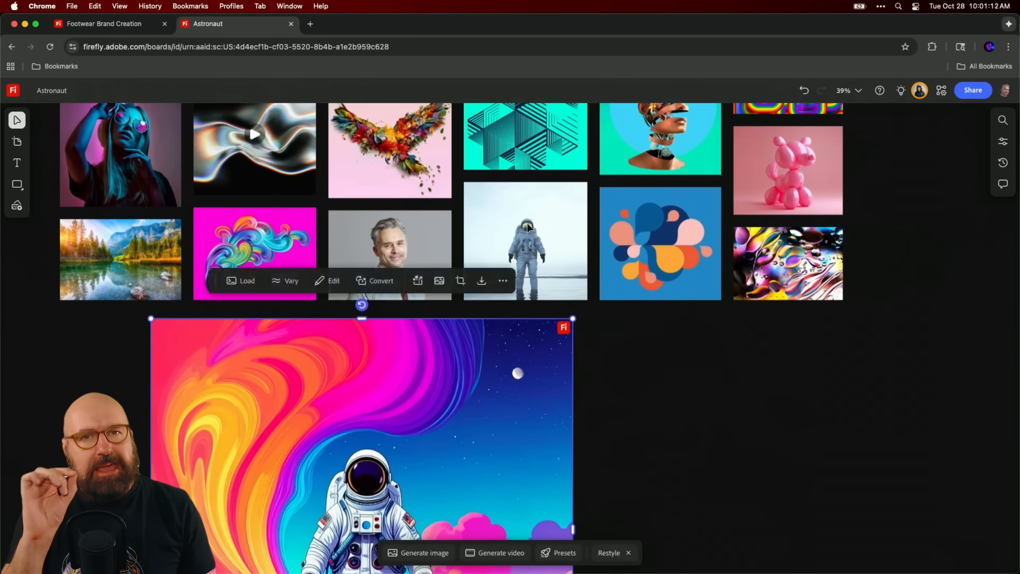
# Restyle the astronaut image using an added style reference.
pyautogui.click(608, 552)
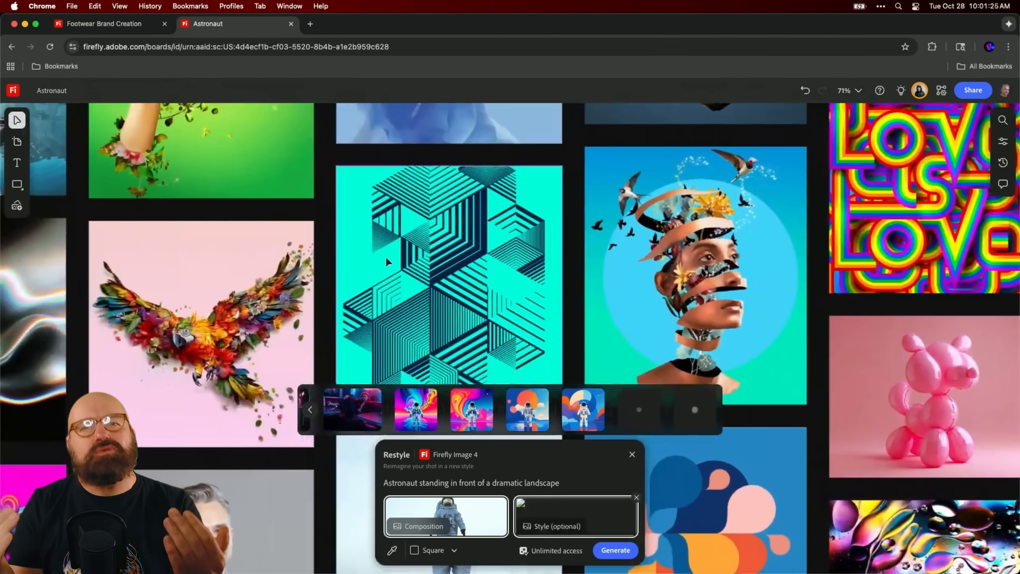
pyautogui.click(575, 515)
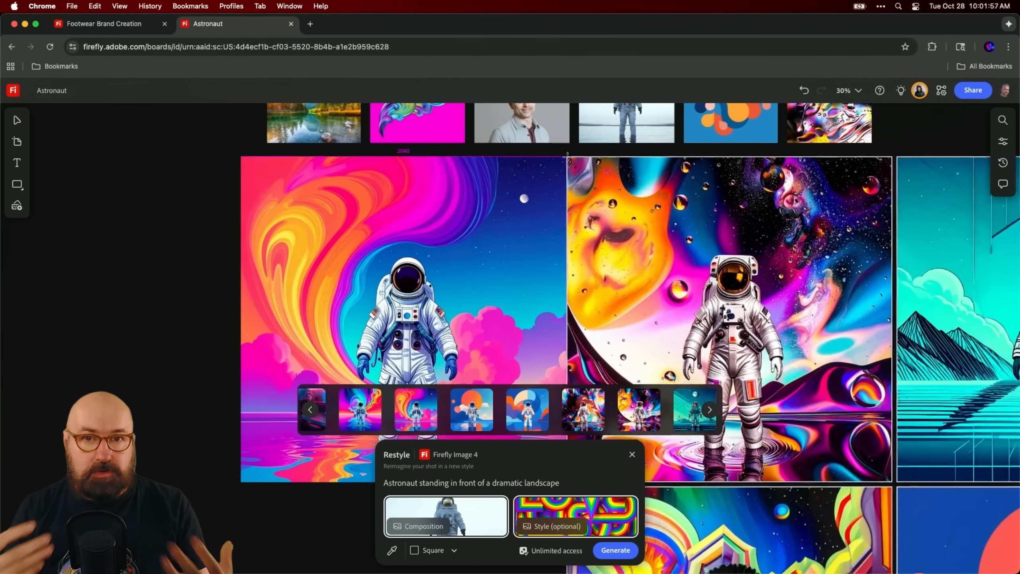
pyautogui.scroll(-3)
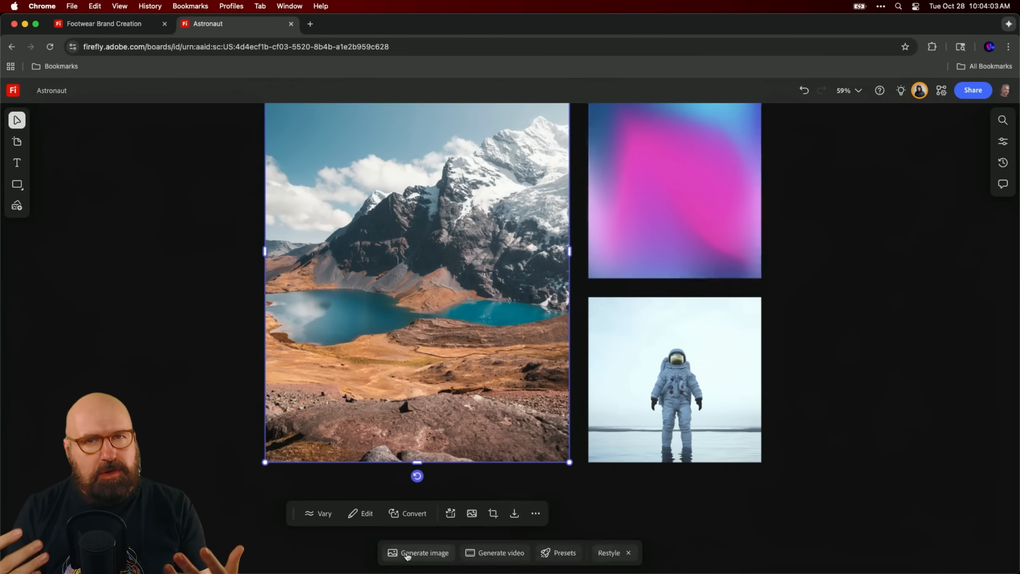
# Generate the astronaut within the pink-red mountain landscape and show its Vary options.
pyautogui.click(424, 552)
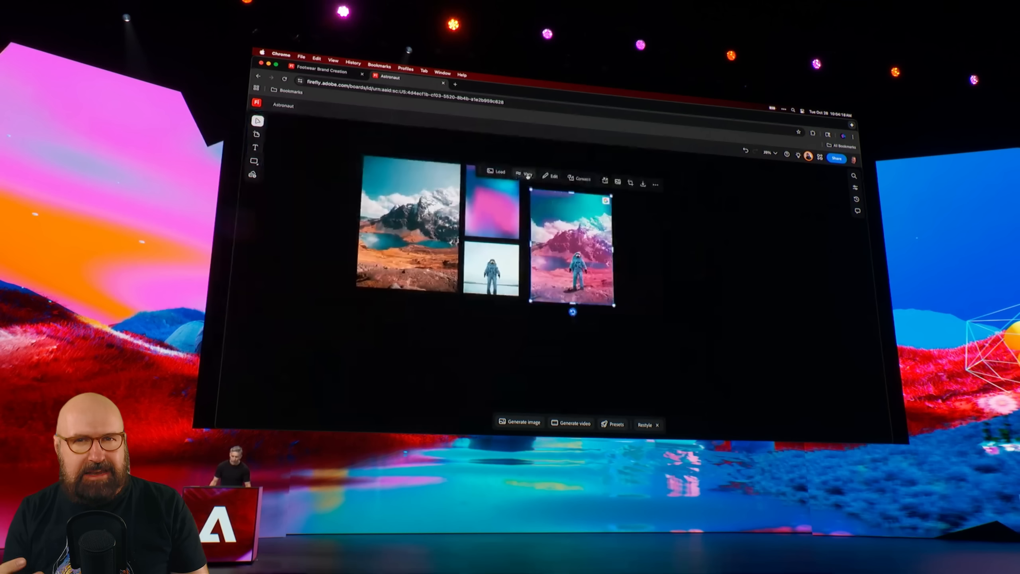
pyautogui.click(528, 173)
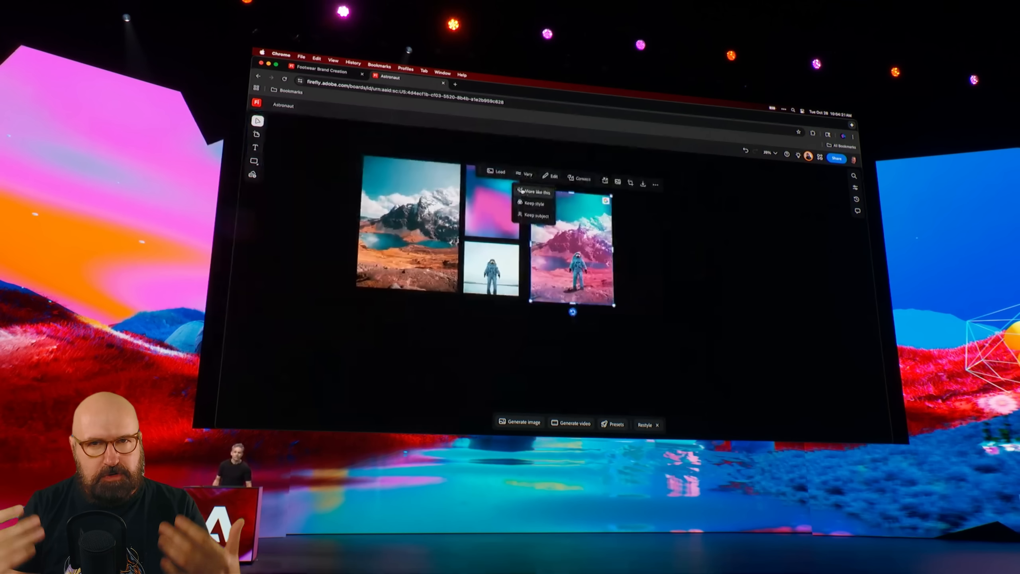